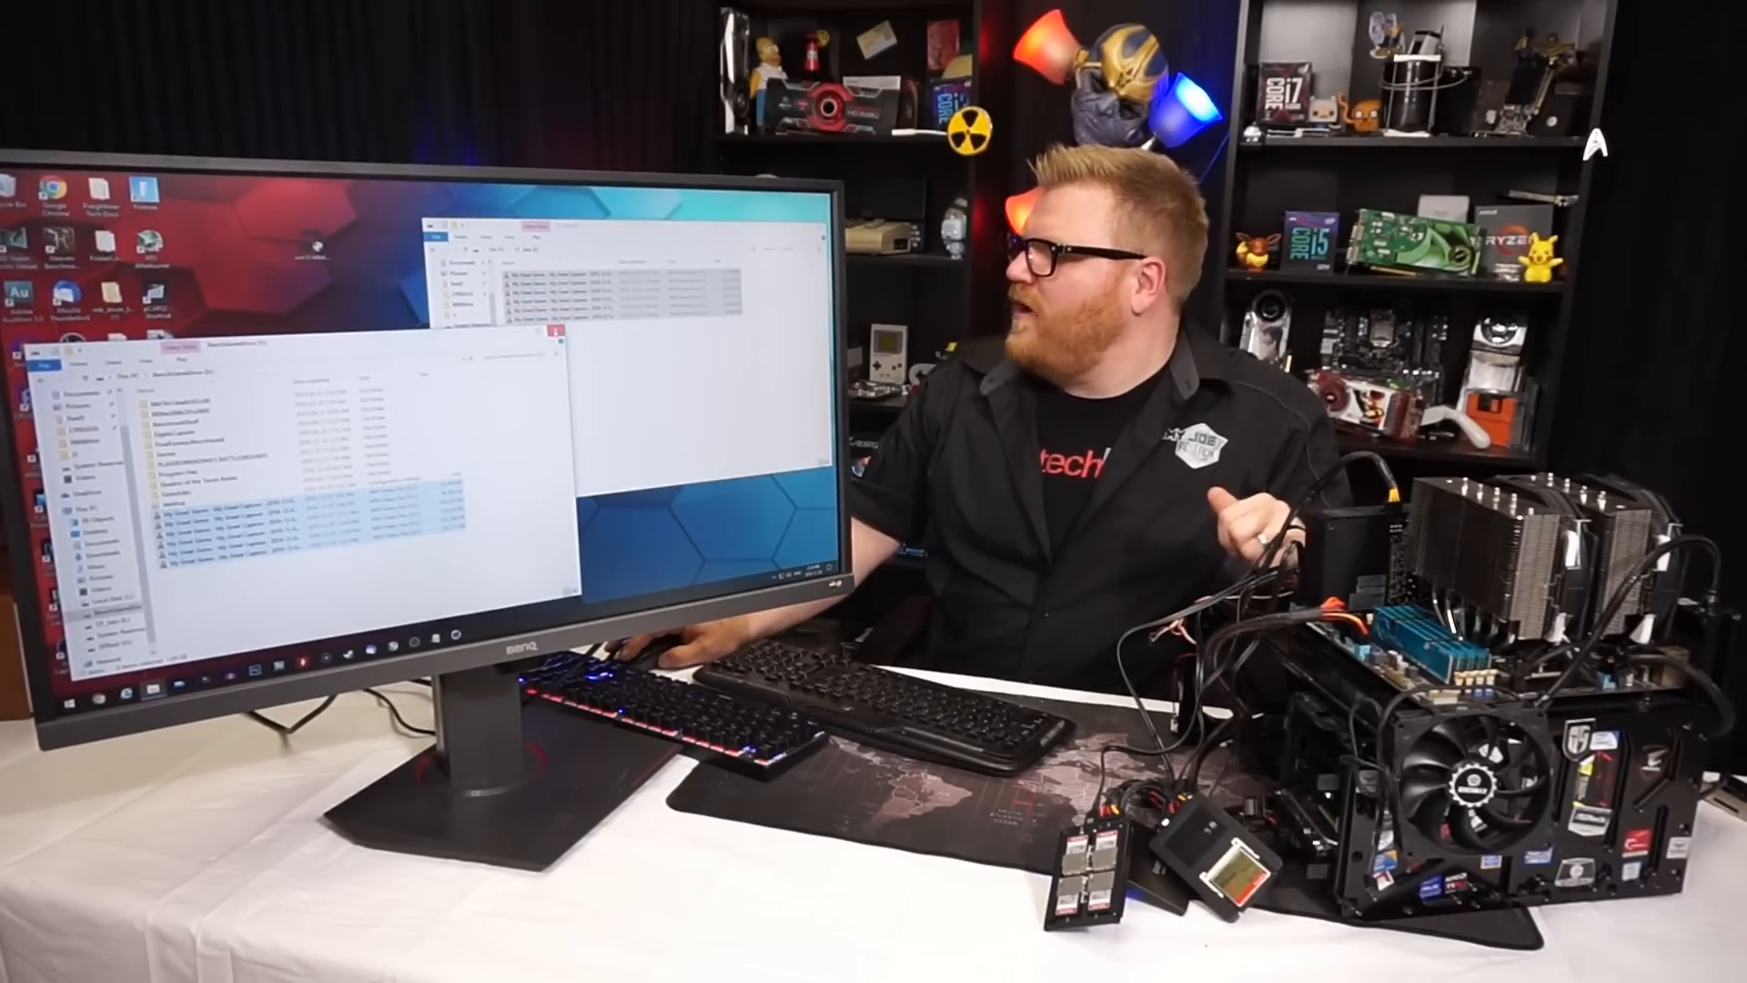
Click in the taskbar area to start Crysis with a level loaded
left_click(65, 631)
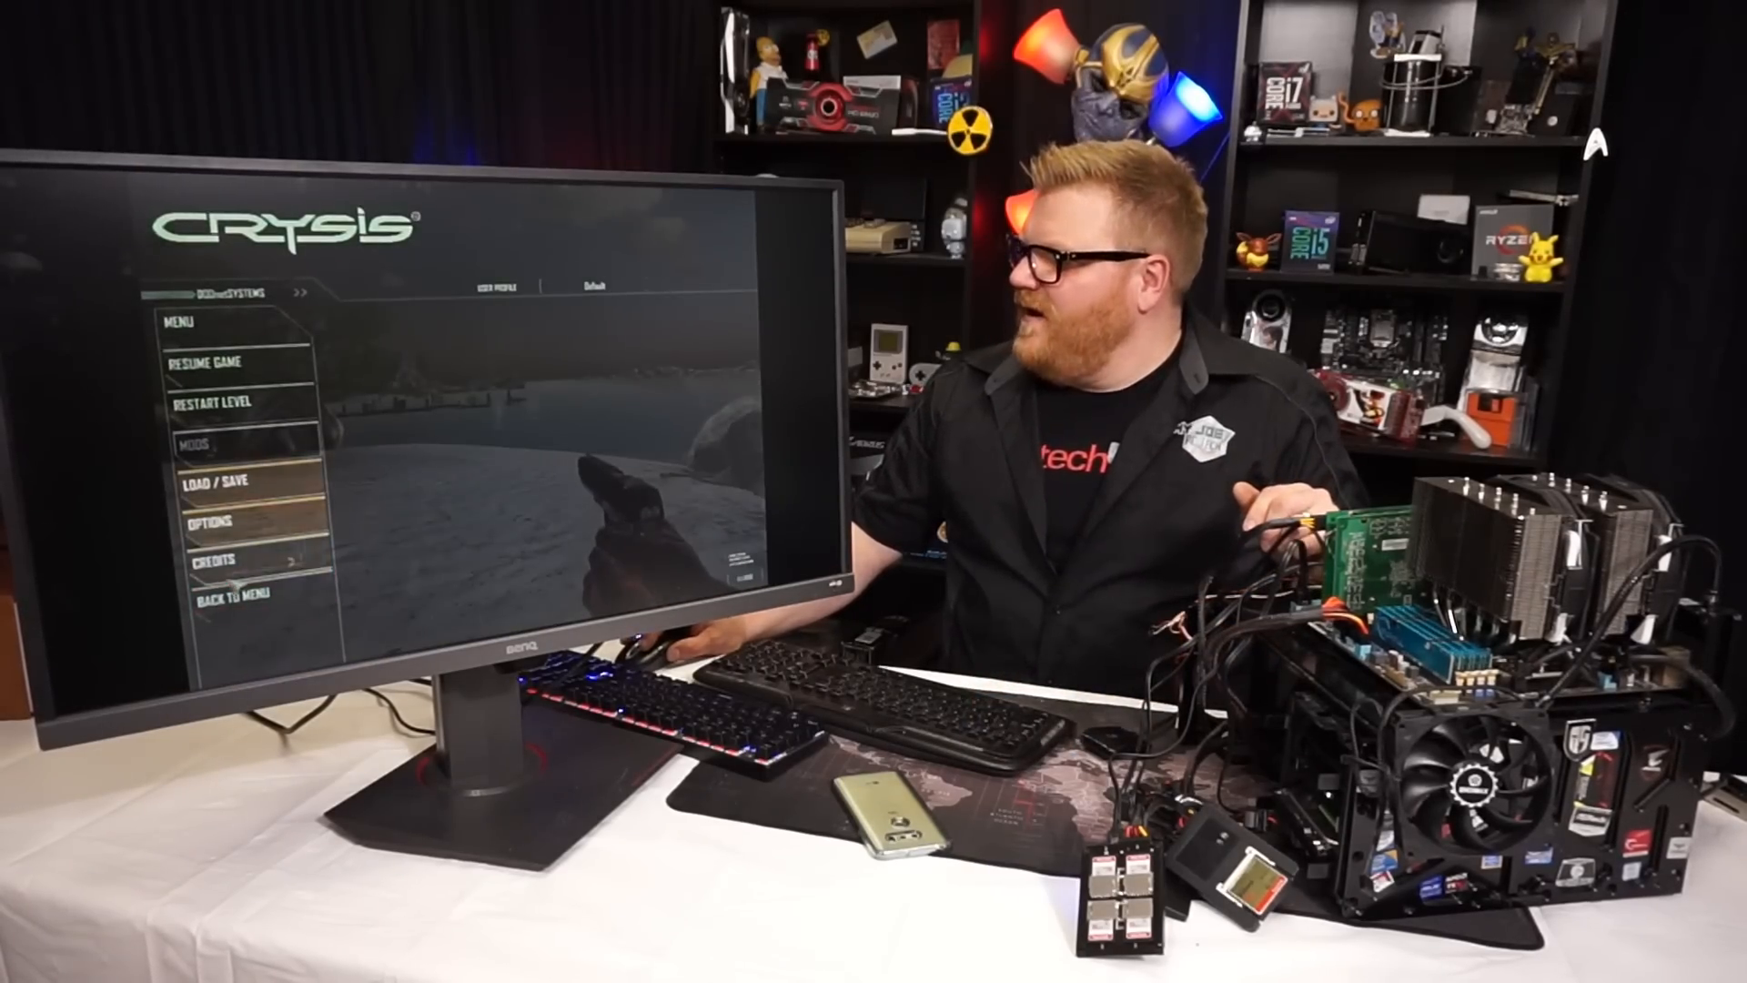
left_click(195, 442)
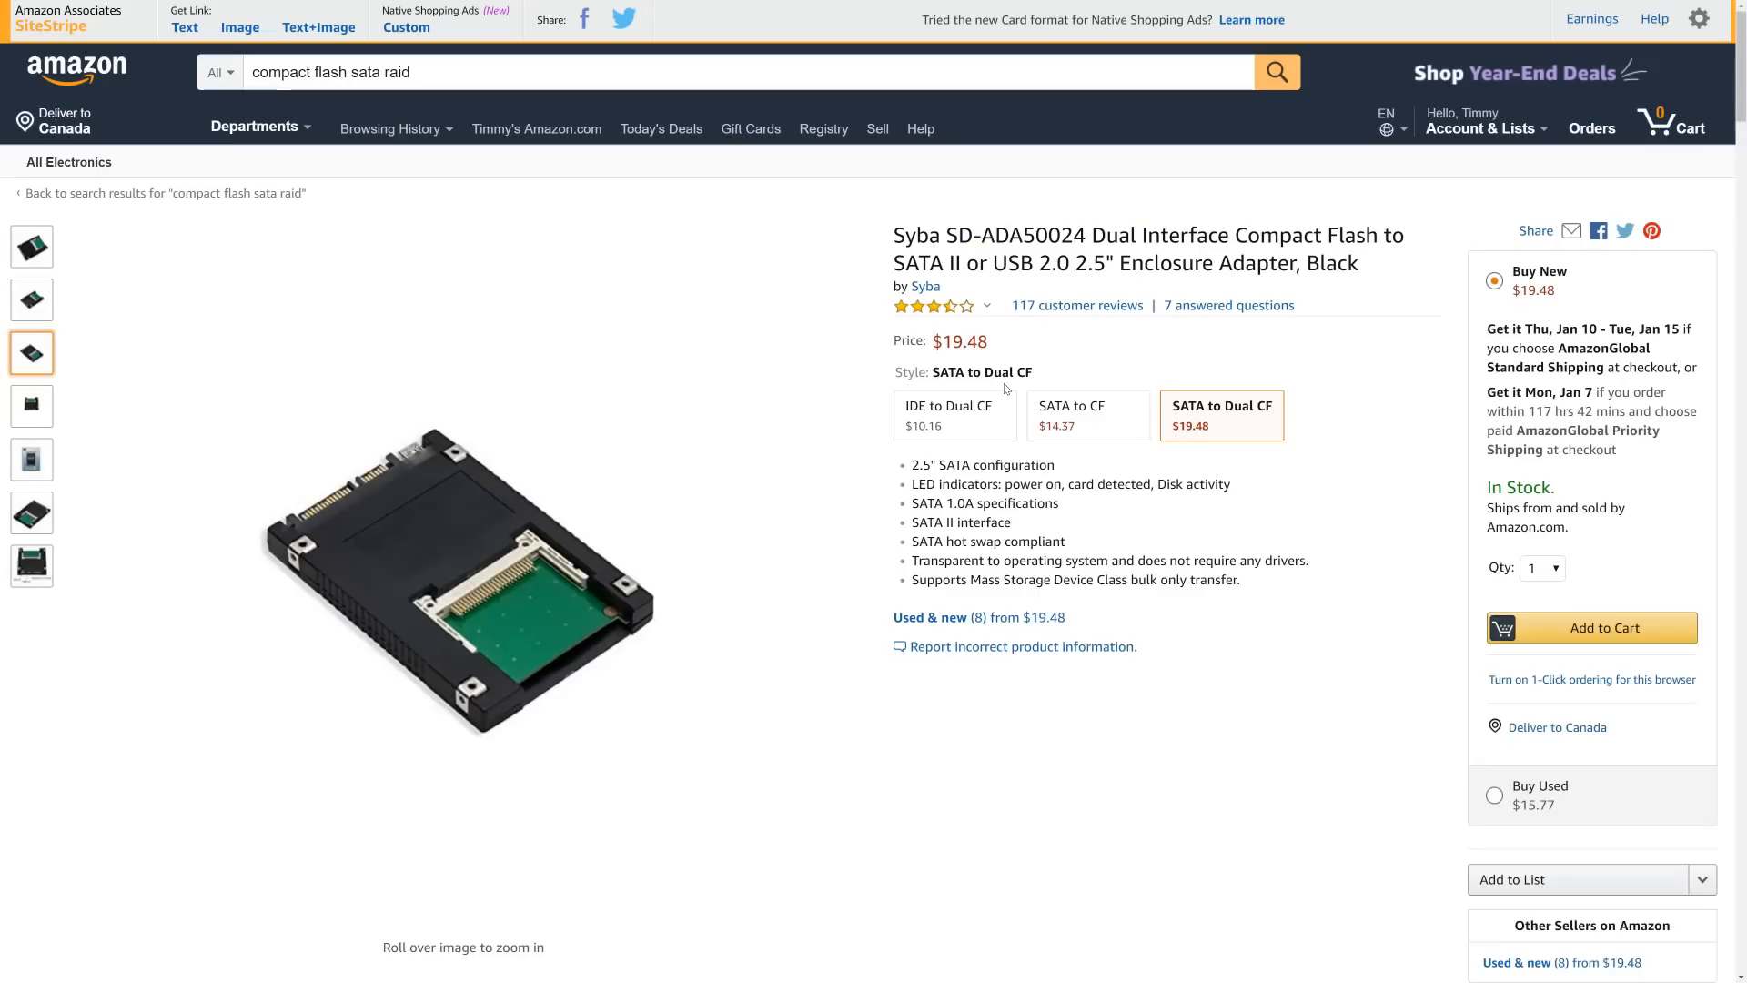
Highlight the $19.48 price of the Syba SATA to Dual CF adapter on Amazon
double_click(958, 341)
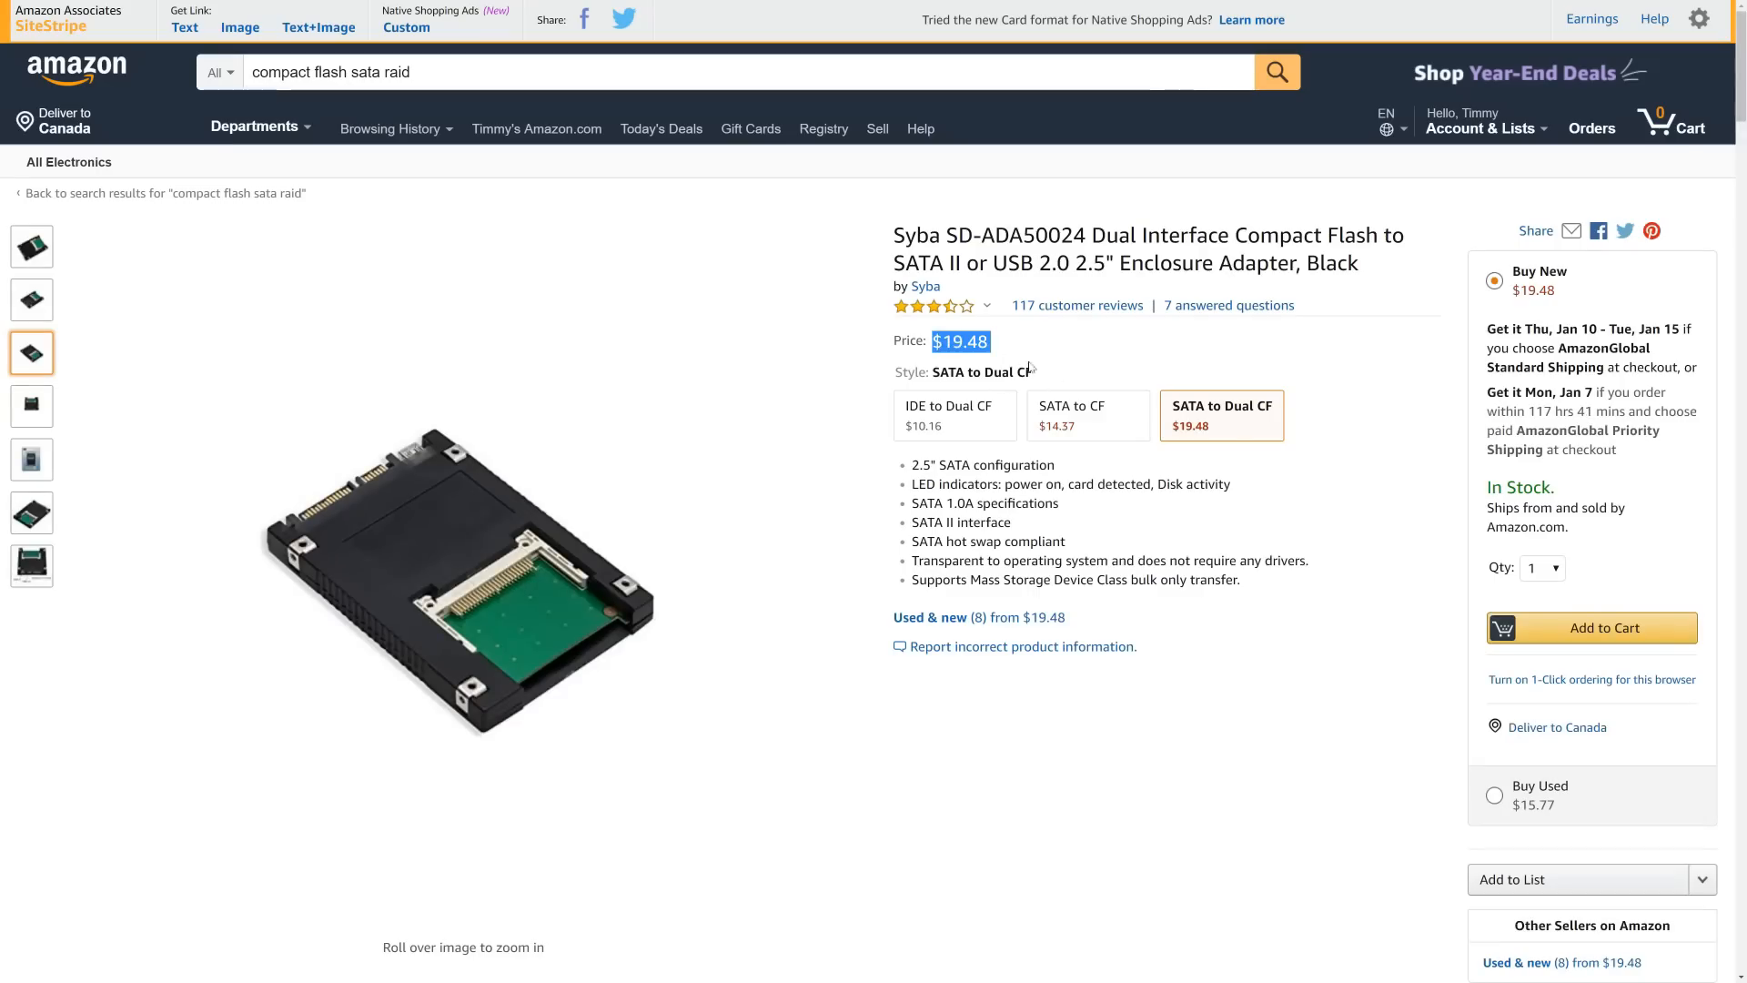